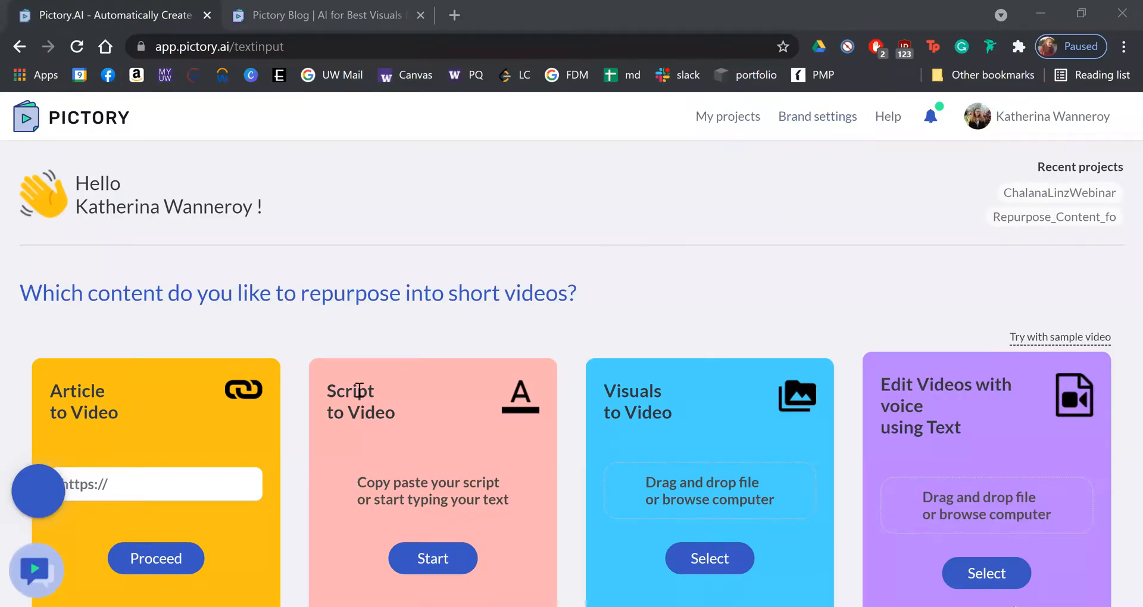
Start a Script to Video project and paste the ~5,900-character blog article as the script.
scroll("down", 3)
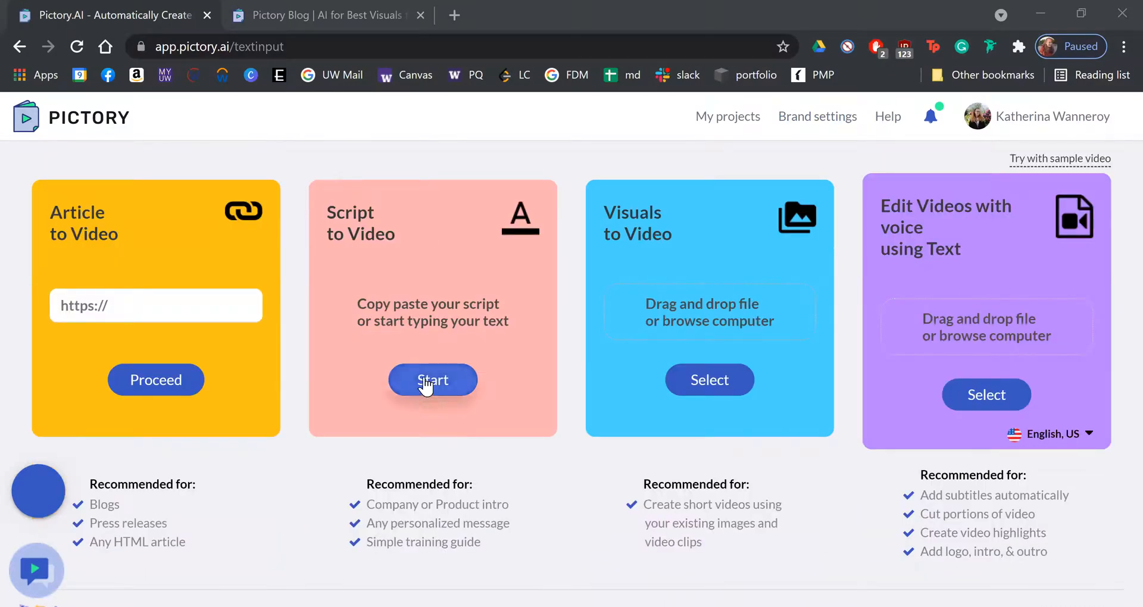
left_click(433, 380)
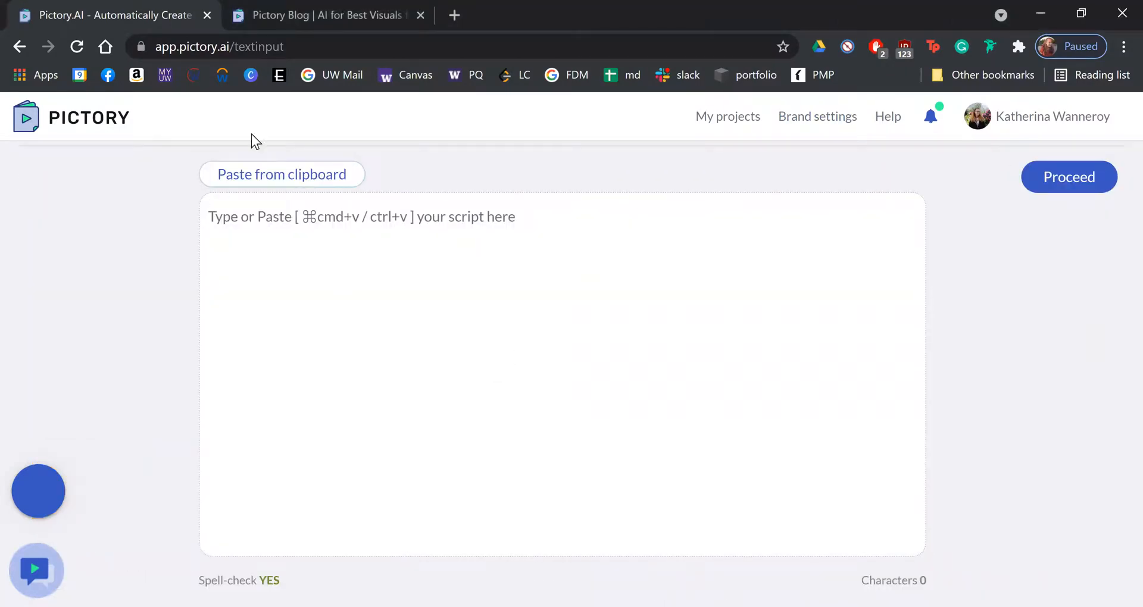
mouse_move(574, 329)
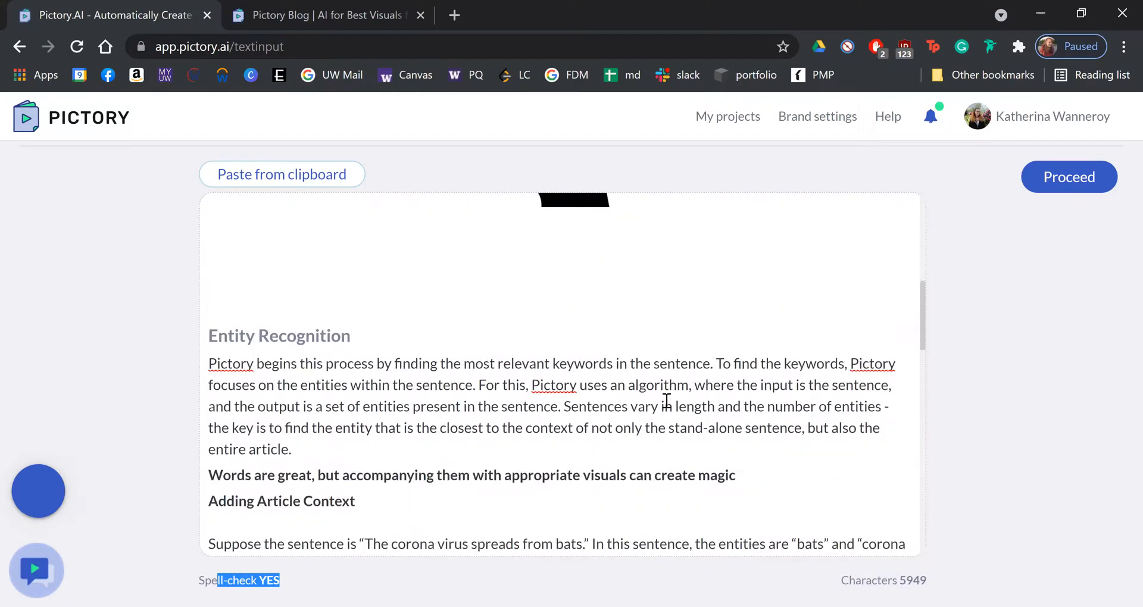
scroll("down", 3)
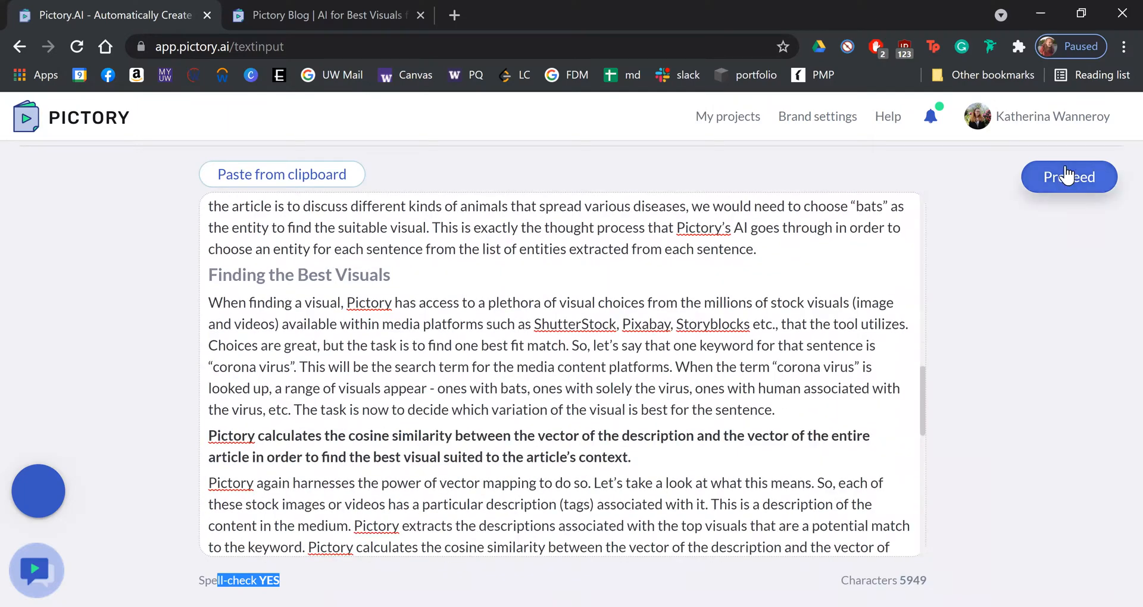
Proceed to generate a storyboard of captioned scenes from the pasted script.
left_click(1068, 176)
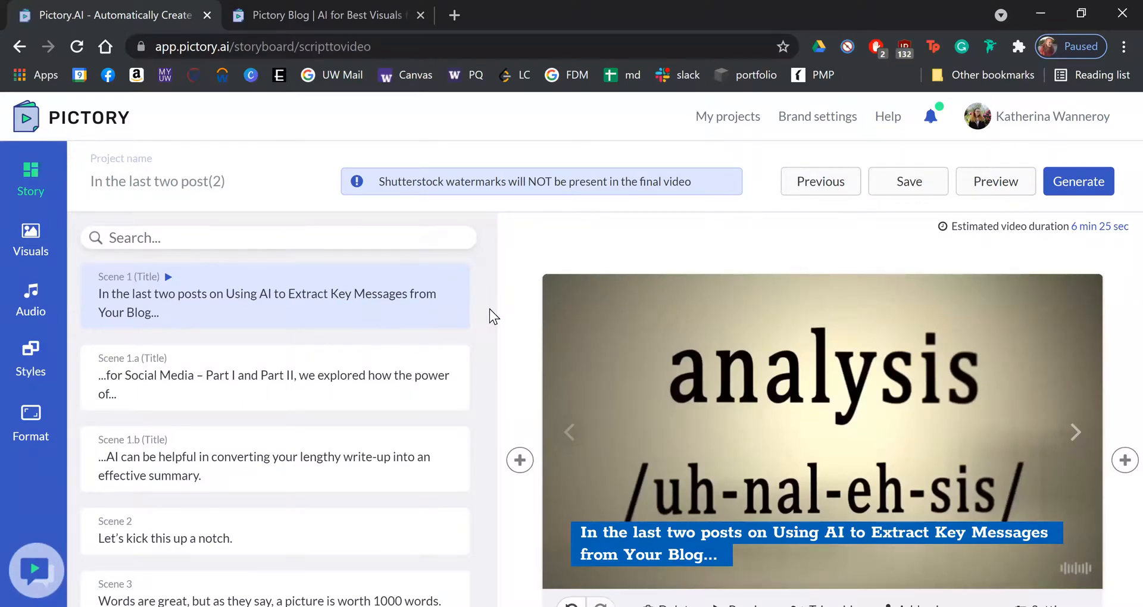
scroll("down", 3)
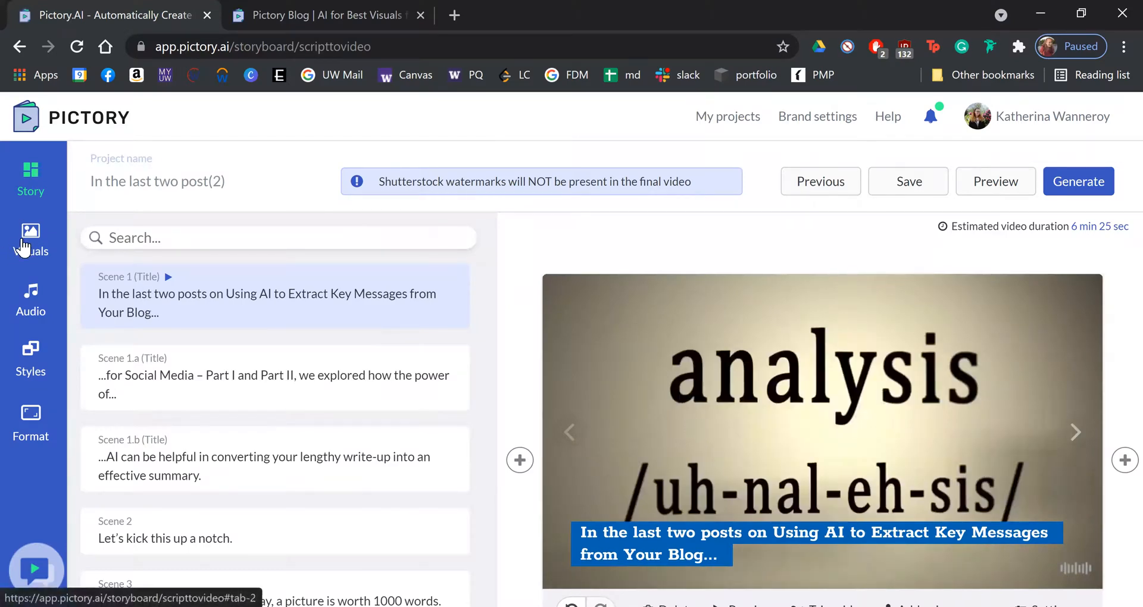
Show the Textures options under Visuals for the scene backgrounds.
left_click(30, 237)
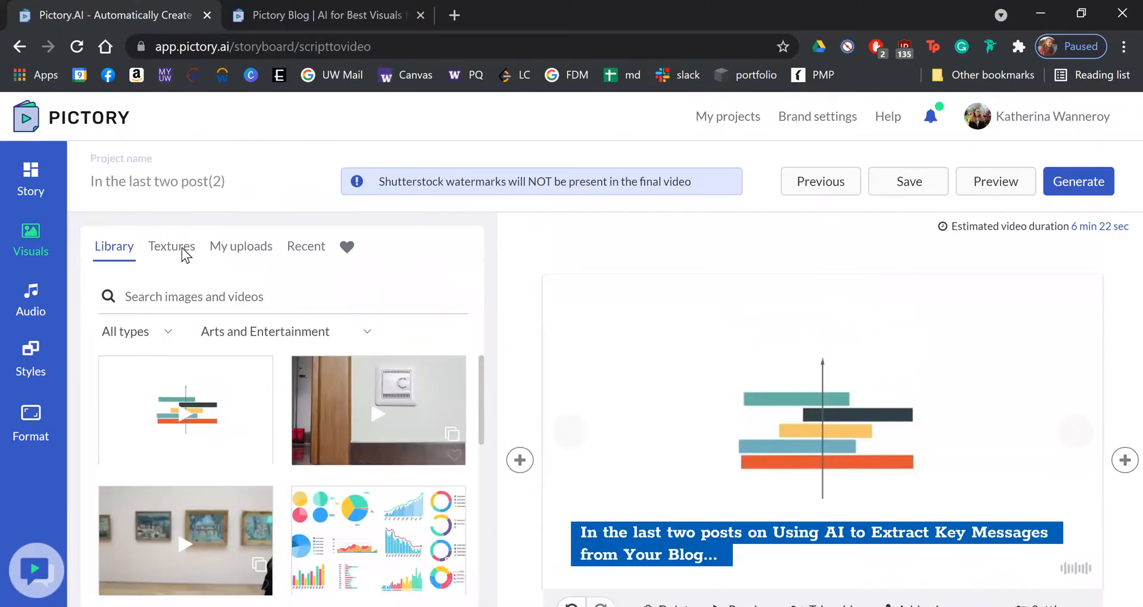
left_click(172, 246)
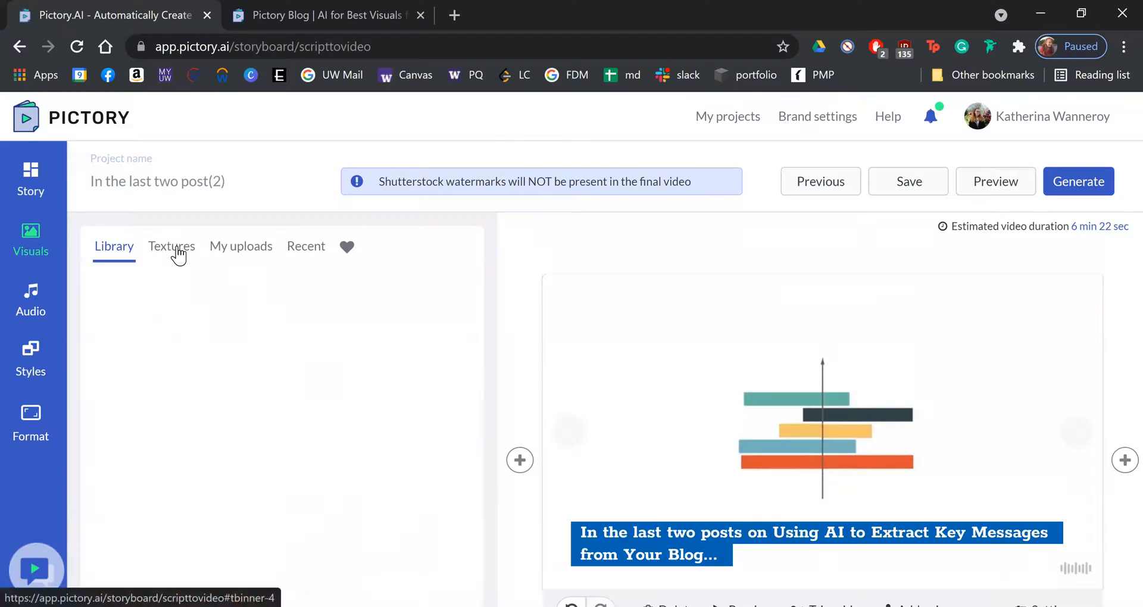
Apply the purple solid-colour swatch to the opening scene, check My uploads, then go to Audio.
left_click(172, 247)
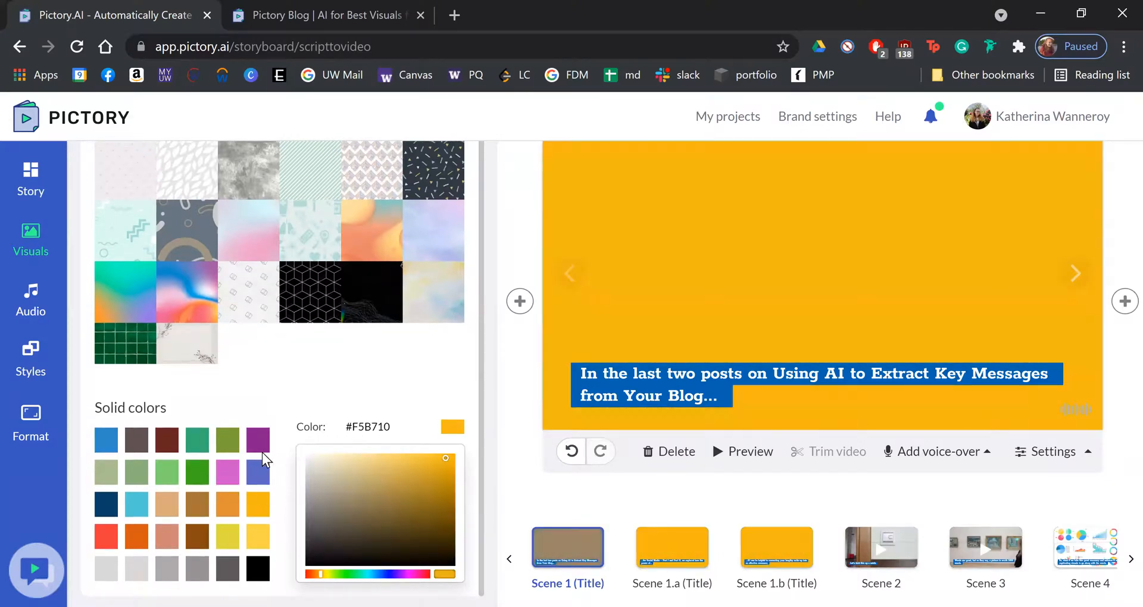
left_click(256, 439)
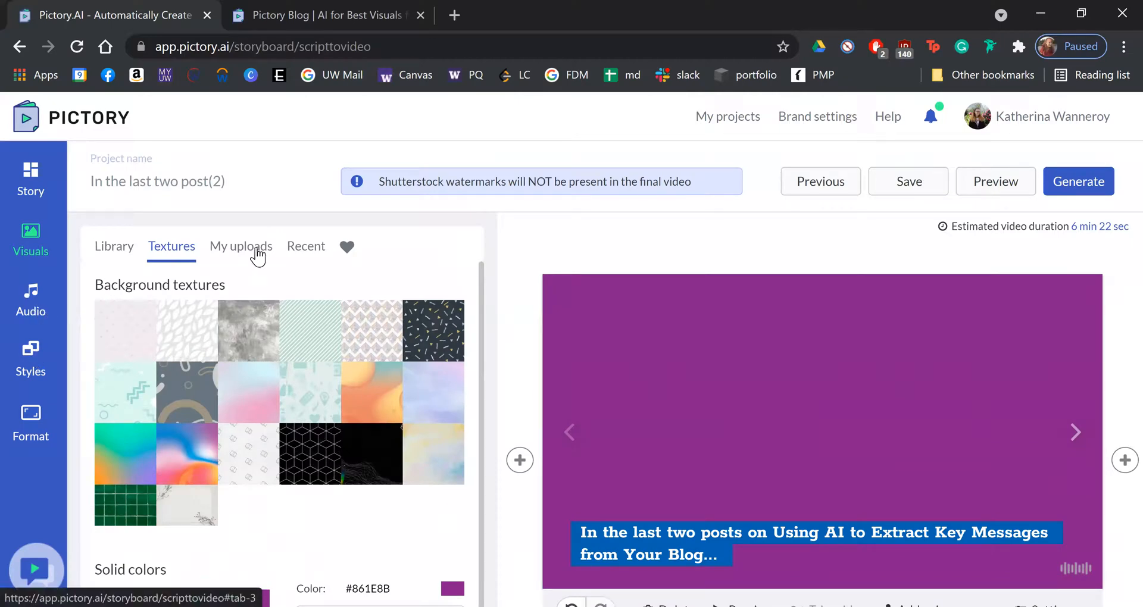
left_click(241, 246)
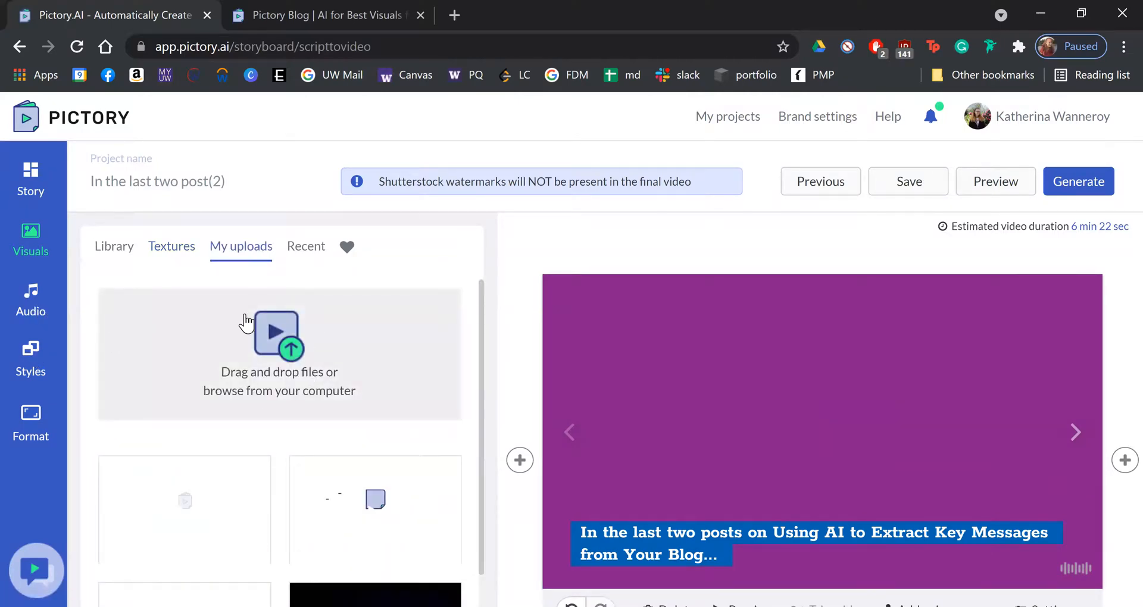
mouse_move(31, 298)
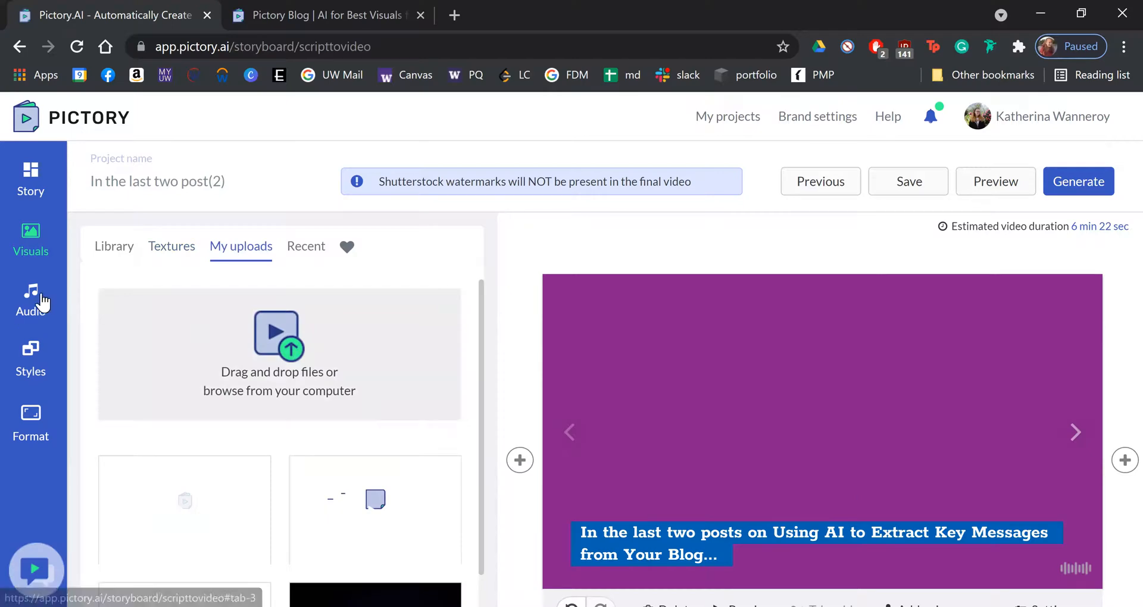
left_click(29, 299)
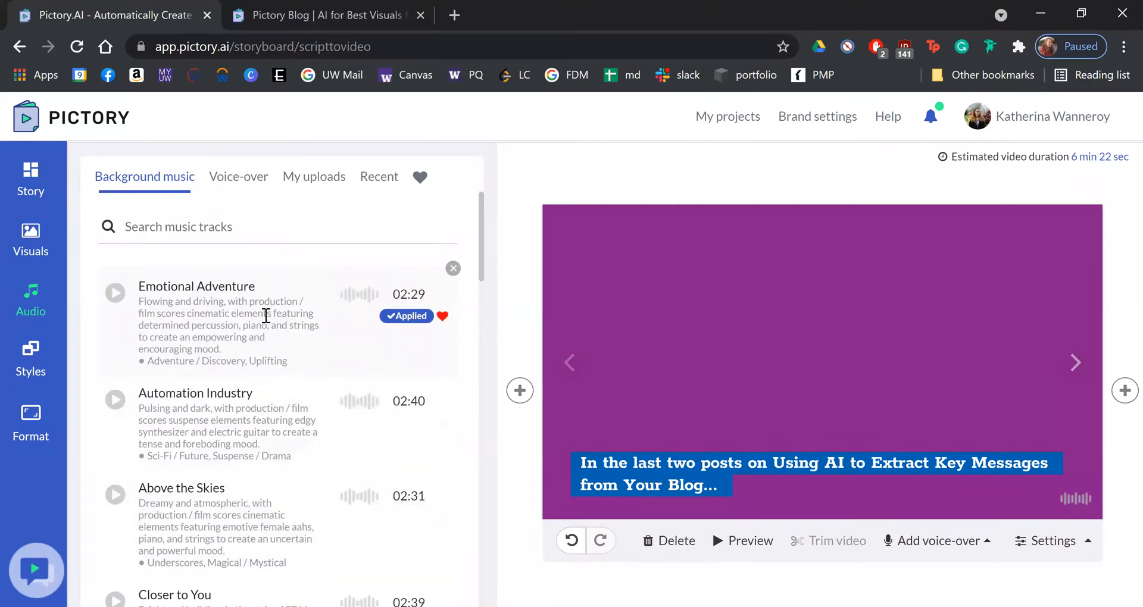
Browse the Voice-over list toward Ivy, female (child).
scroll("down", 3)
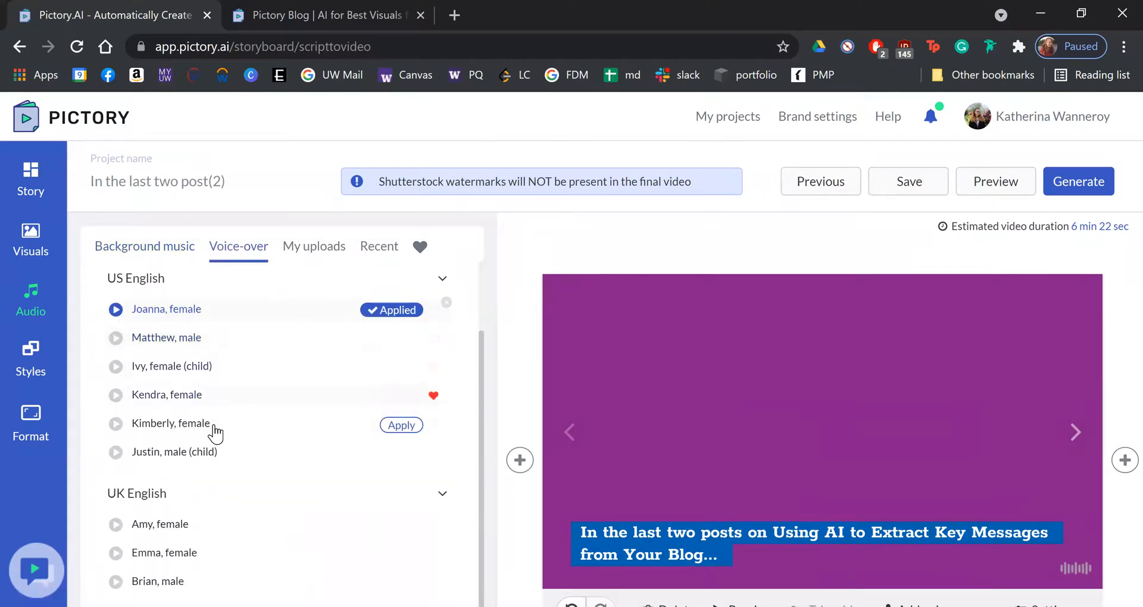
mouse_move(195, 347)
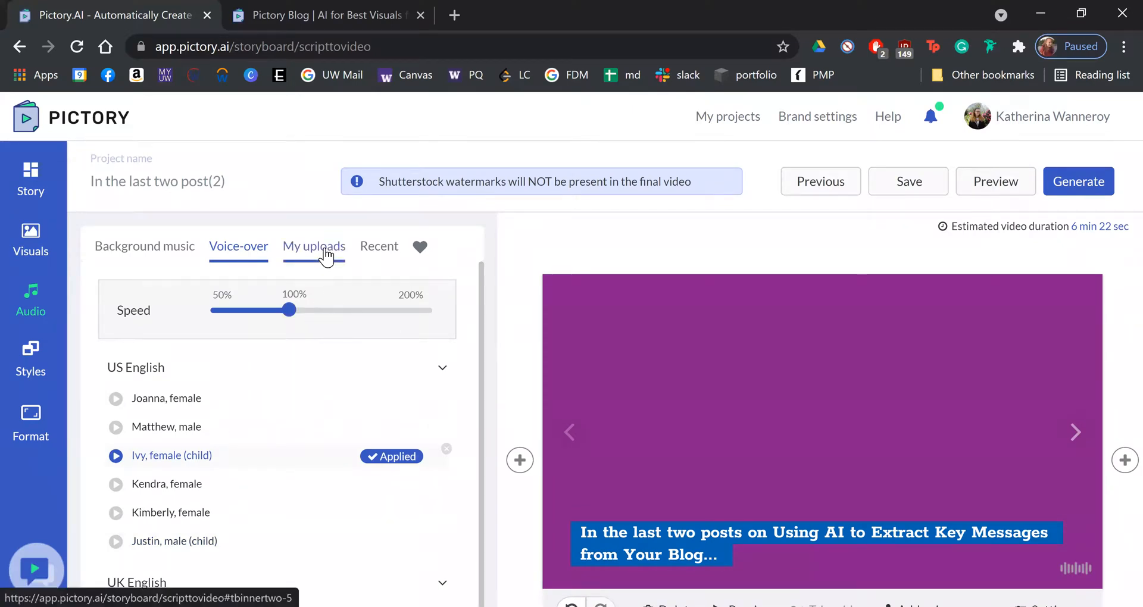
Review the Upload/Record voice-over options, then switch to the Styles themes.
left_click(314, 245)
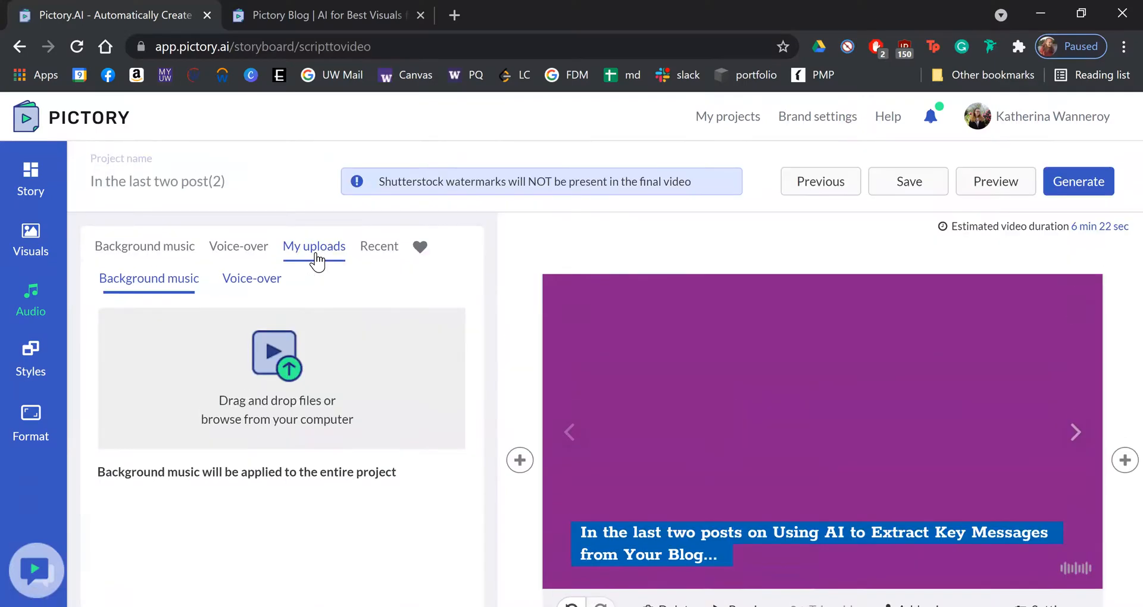
scroll("down", 3)
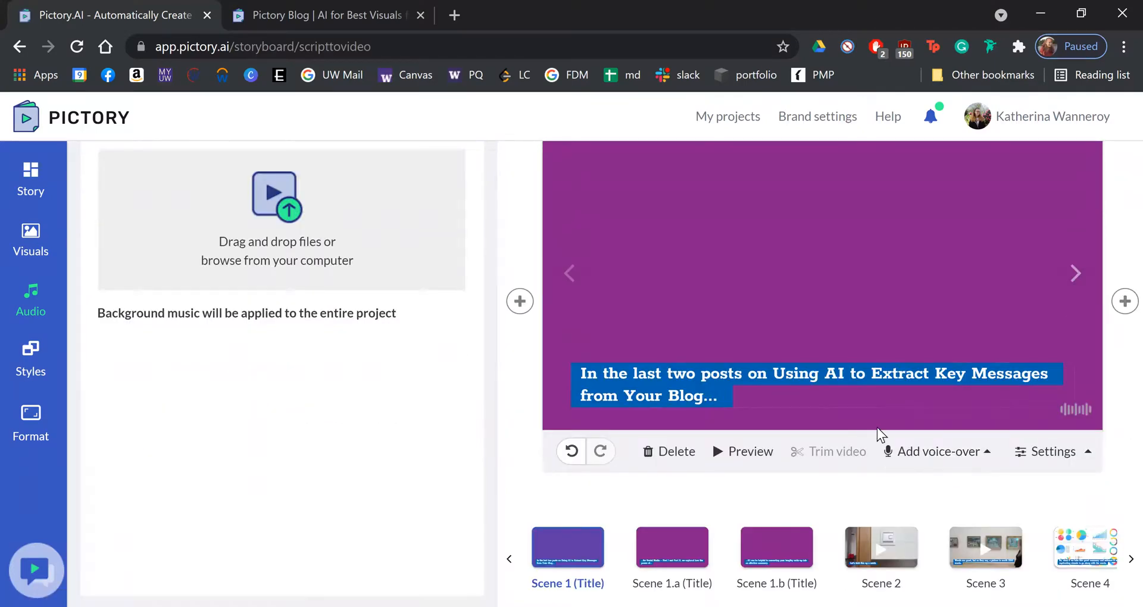
left_click(936, 452)
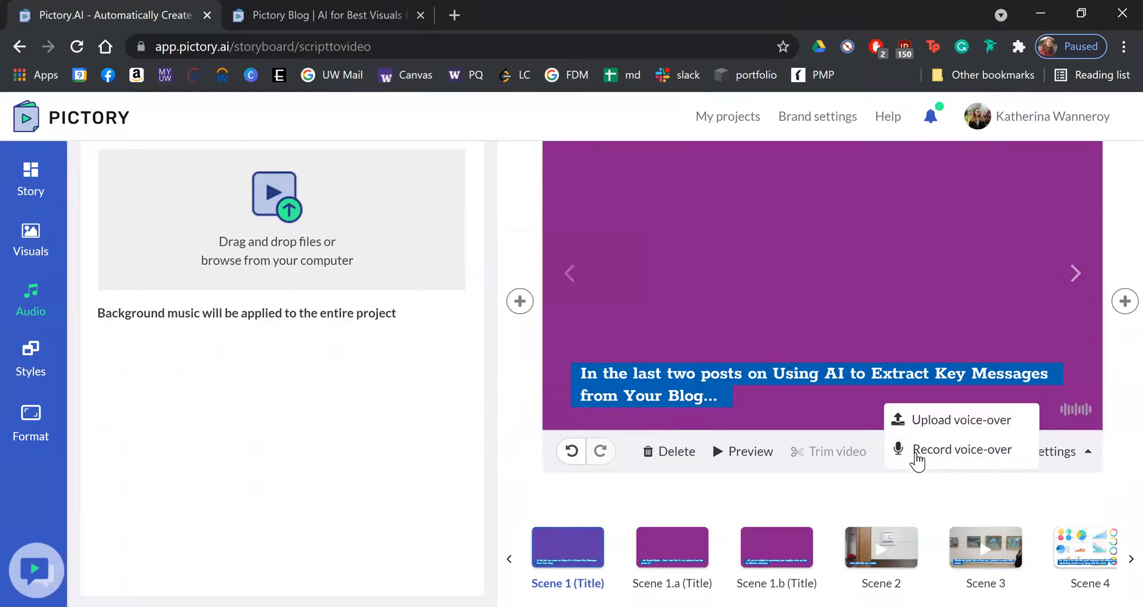
left_click(939, 452)
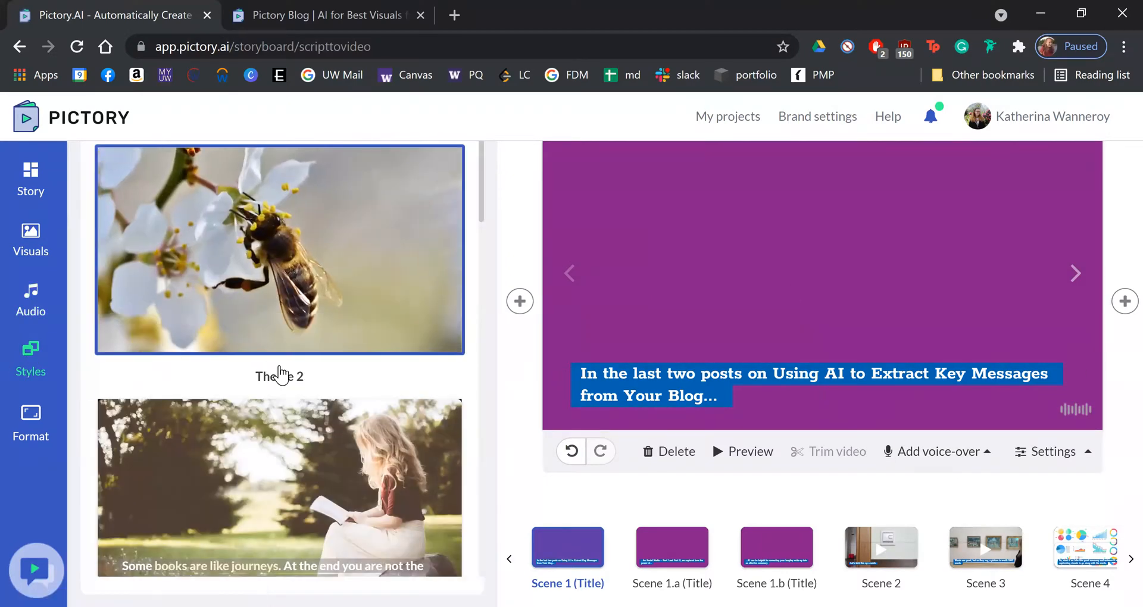
Look through the available style themes before returning to the Story scene list.
scroll("down", 3)
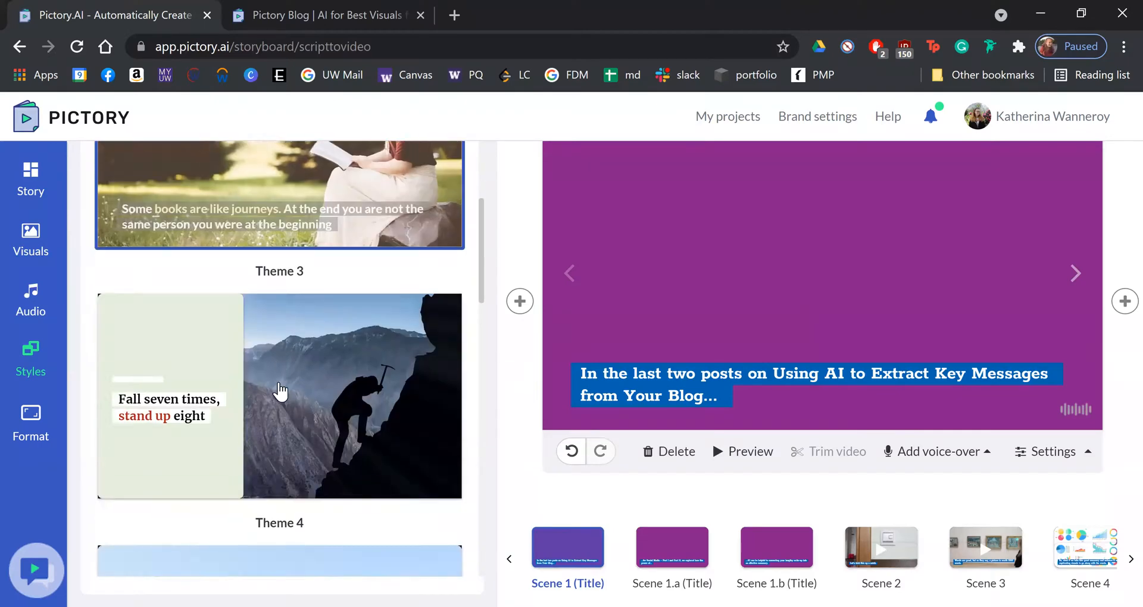
scroll("down", 3)
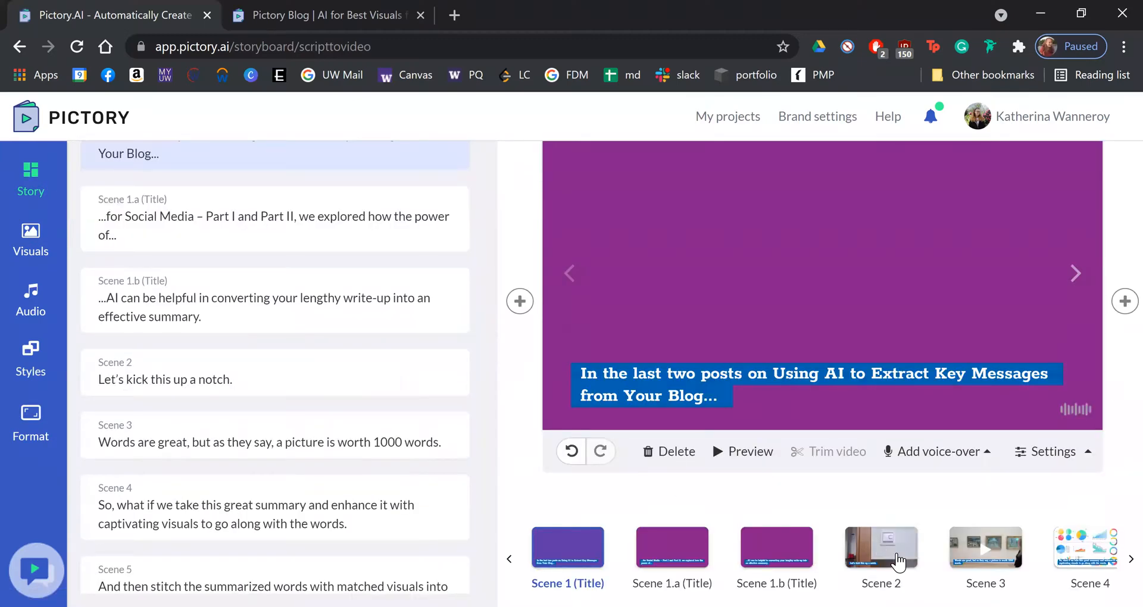
Preview Scene 4, save the project and show the Generate output choices.
left_click(1073, 548)
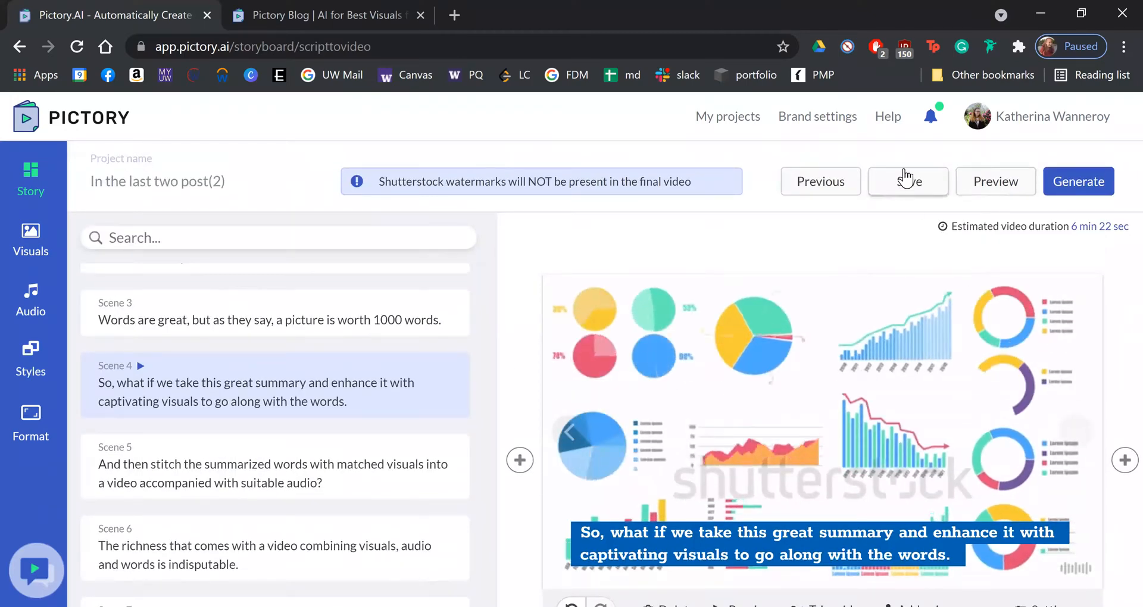
left_click(1078, 181)
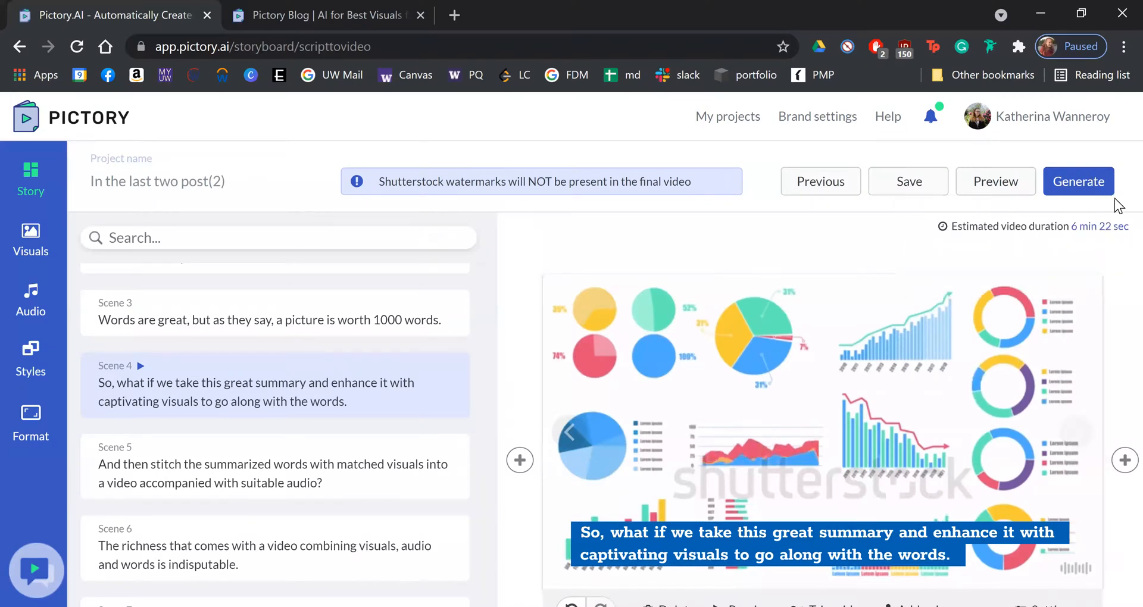
left_click(1078, 181)
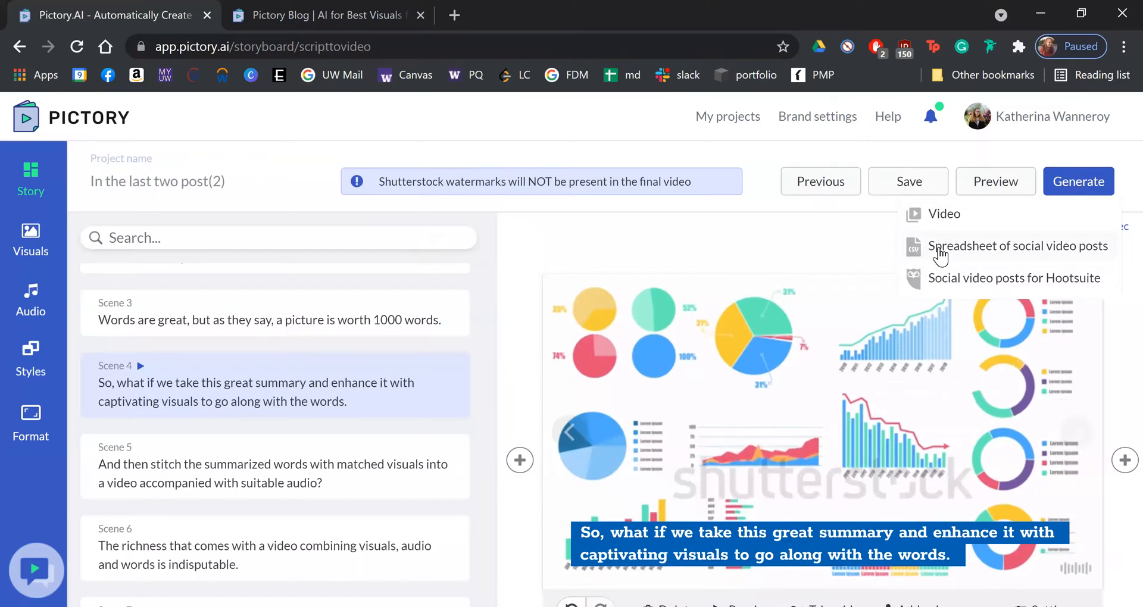
mouse_move(1017, 299)
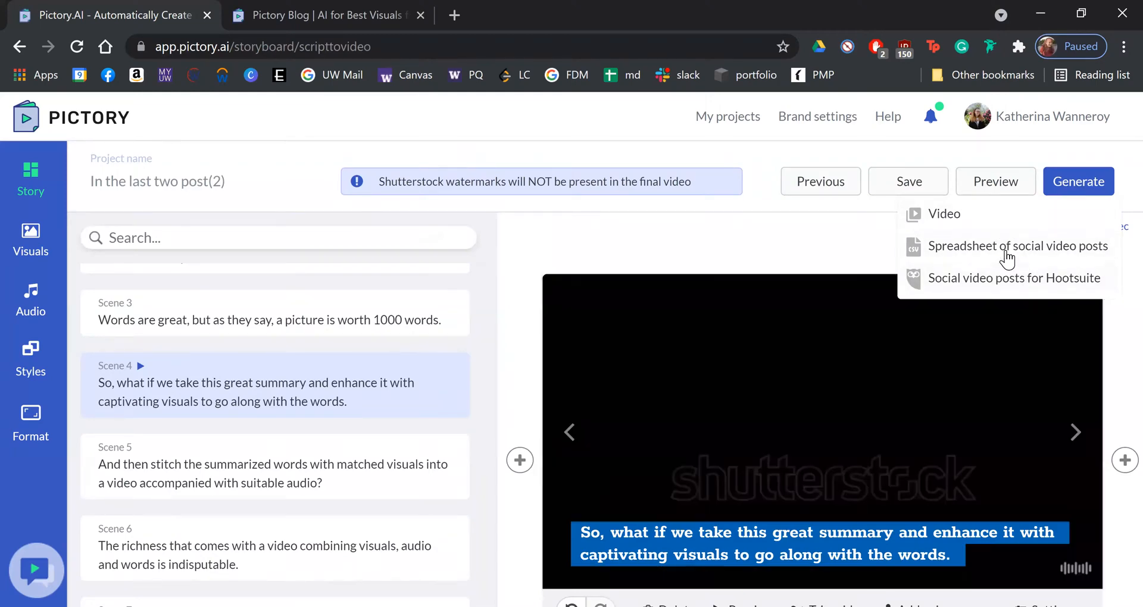
Choose Video from Generate to start producing the finished video.
left_click(944, 214)
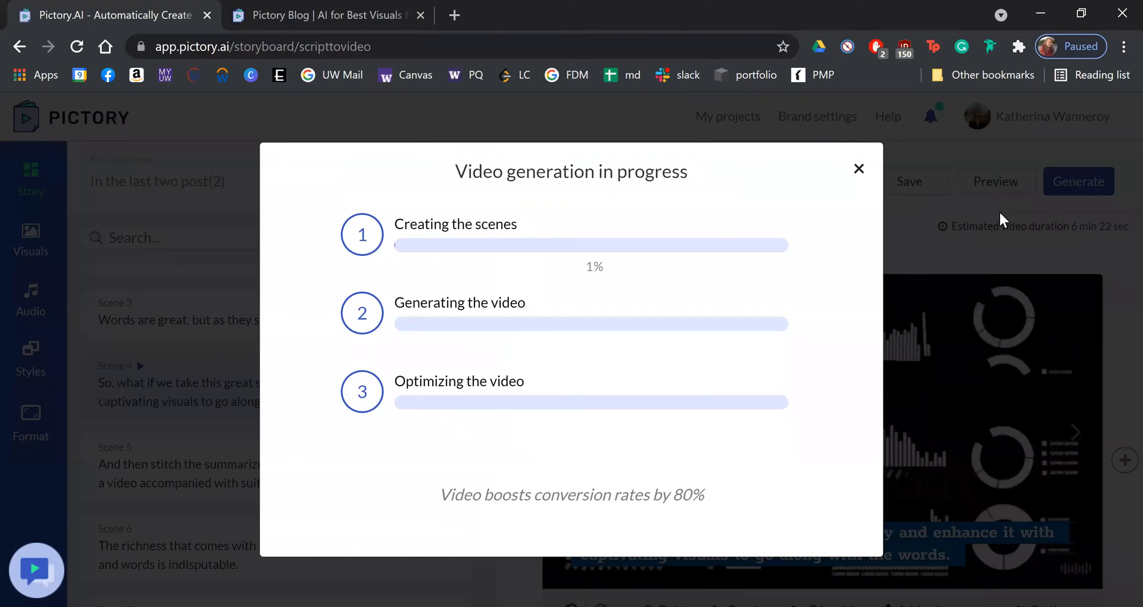
mouse_move(447, 179)
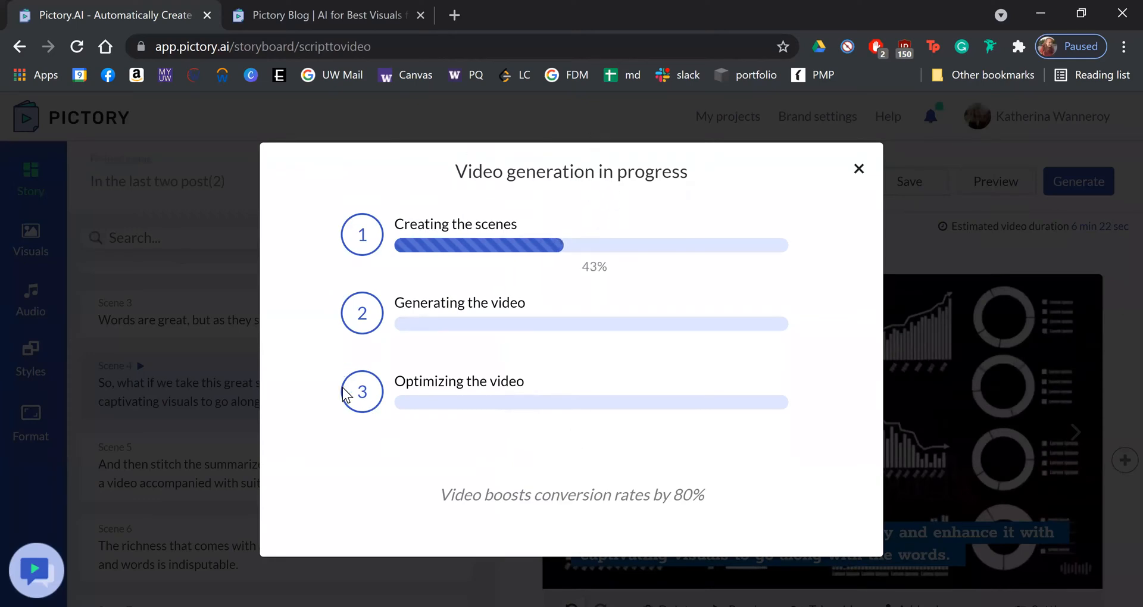
mouse_move(499, 377)
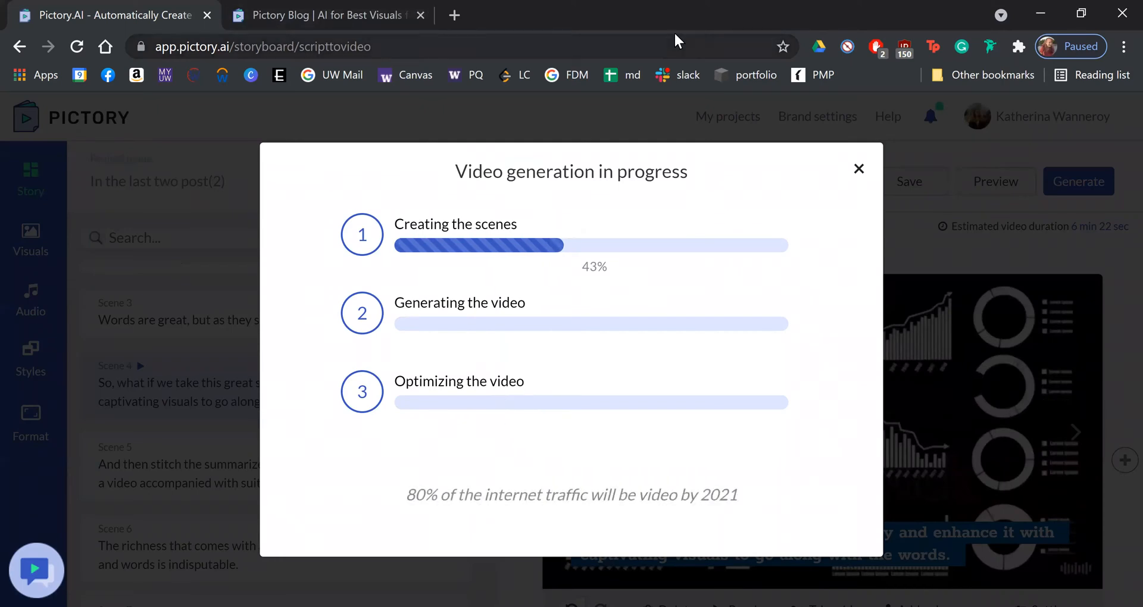
mouse_move(509, 441)
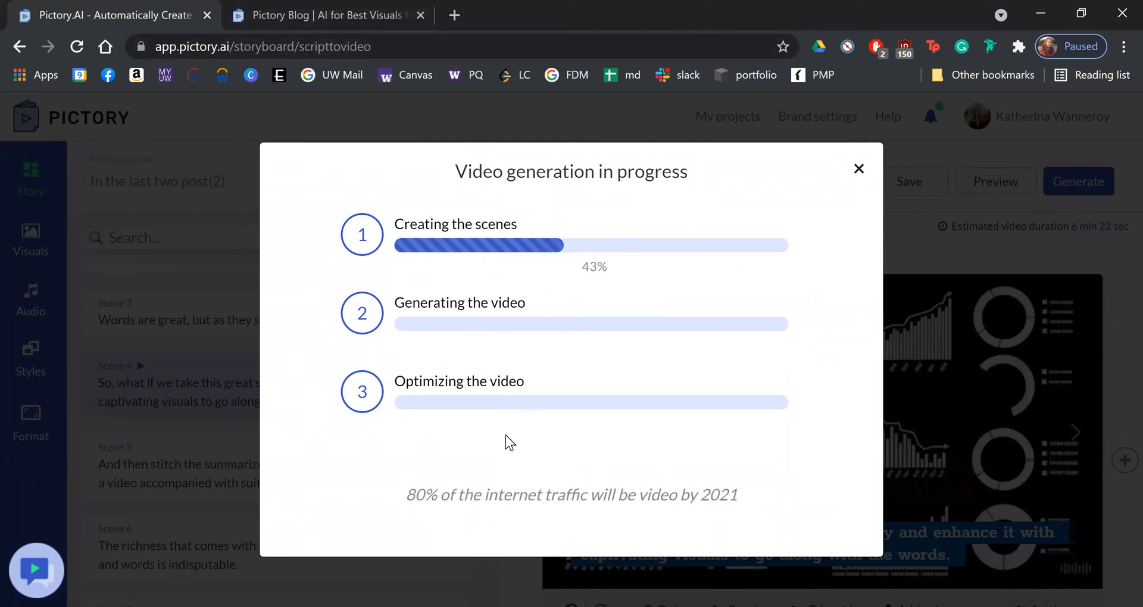
mouse_move(759, 409)
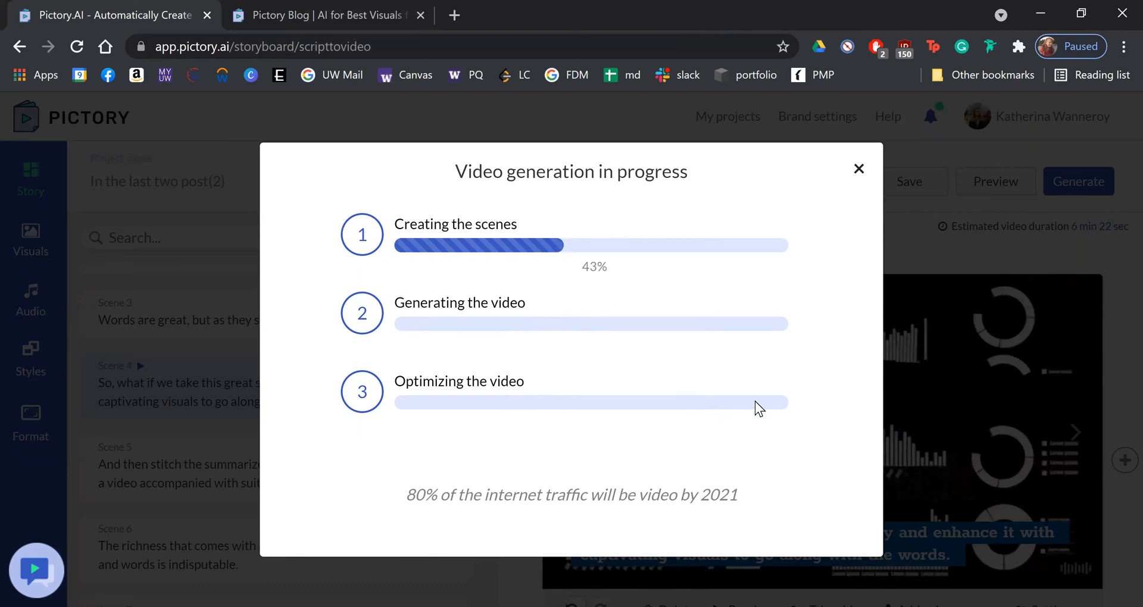
mouse_move(692, 455)
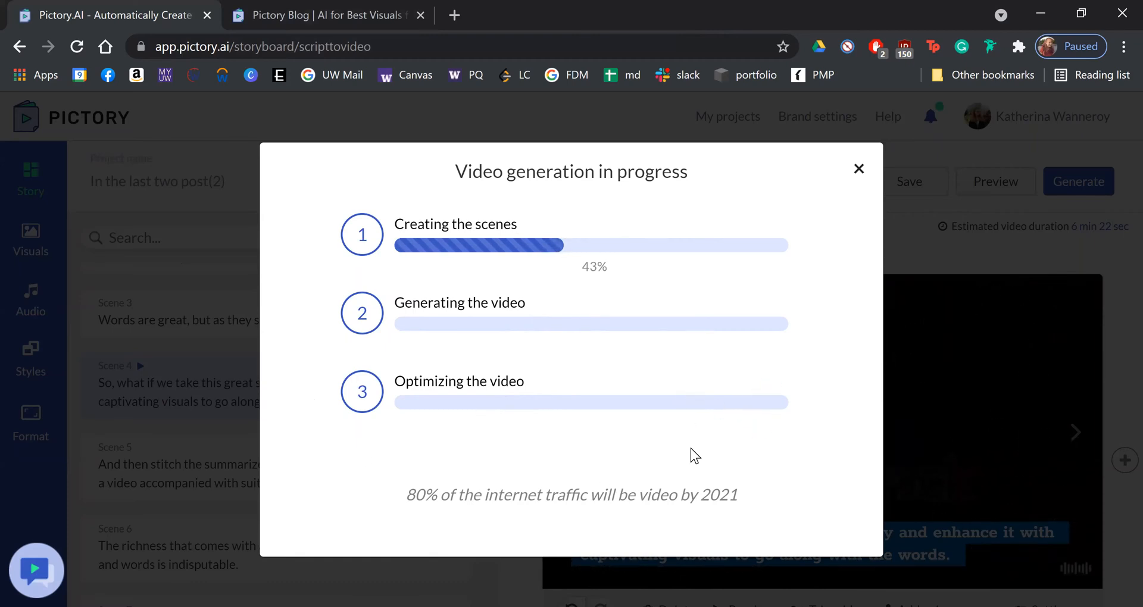
mouse_move(674, 435)
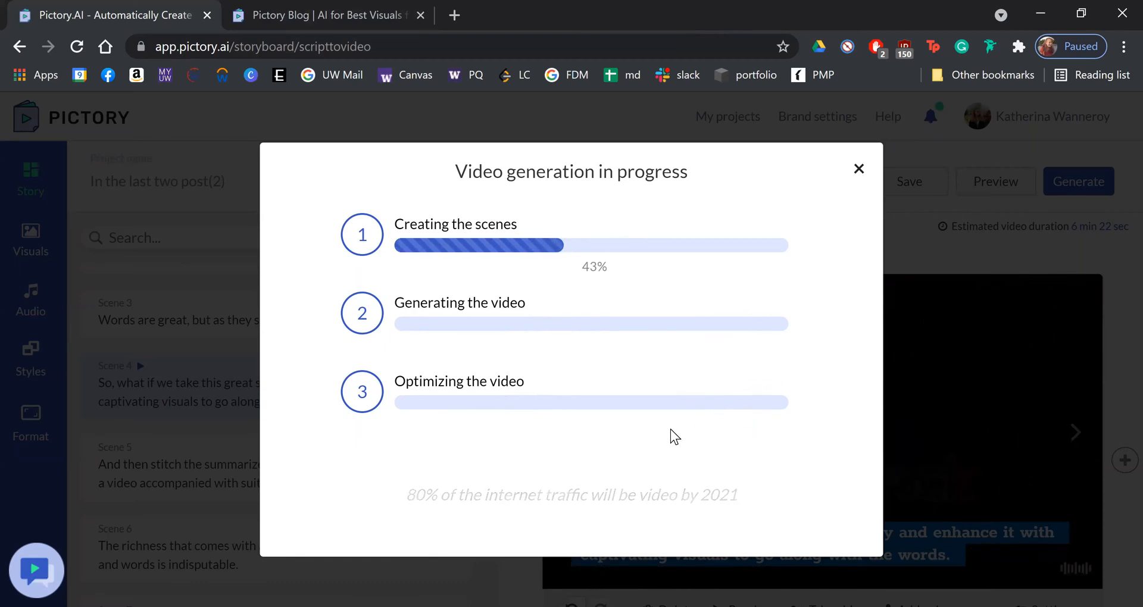